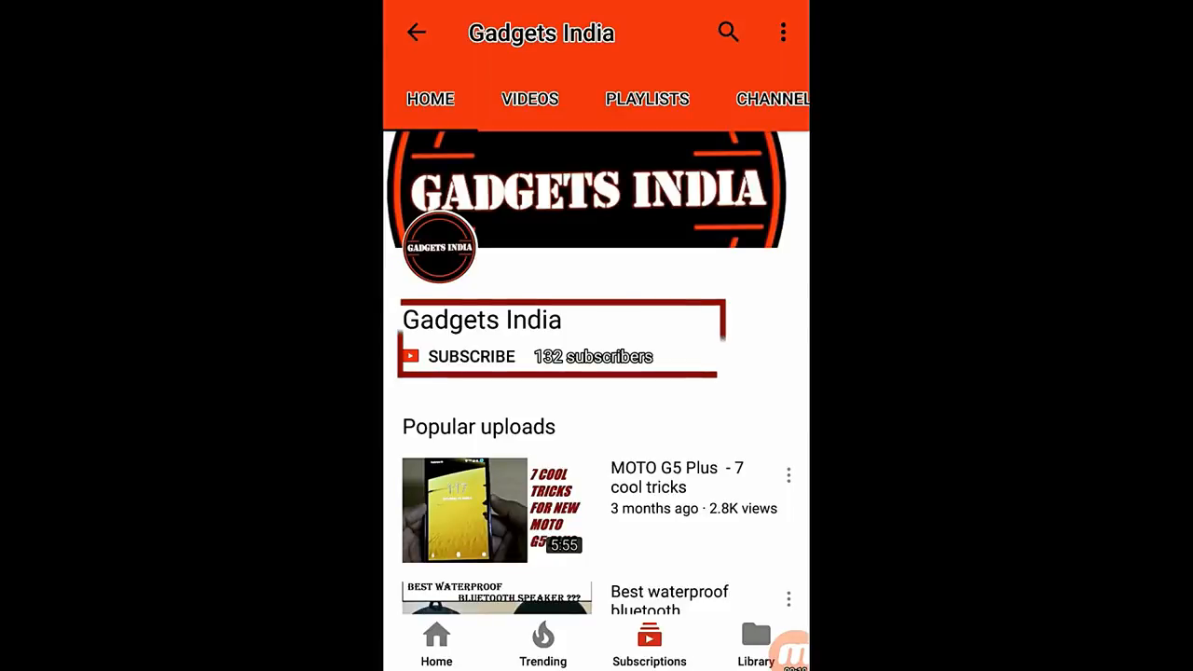
# - Create a new blank Microsoft Word Document from the desktop's right-click New menu
pyautogui.click(471, 357)
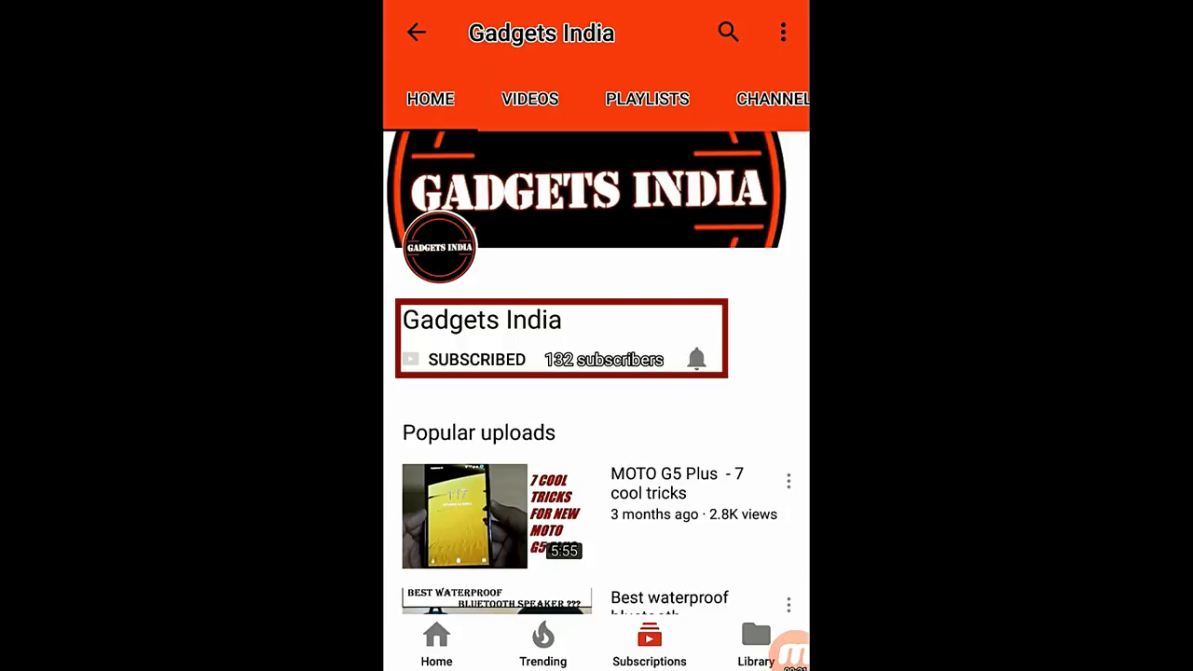
pyautogui.click(697, 359)
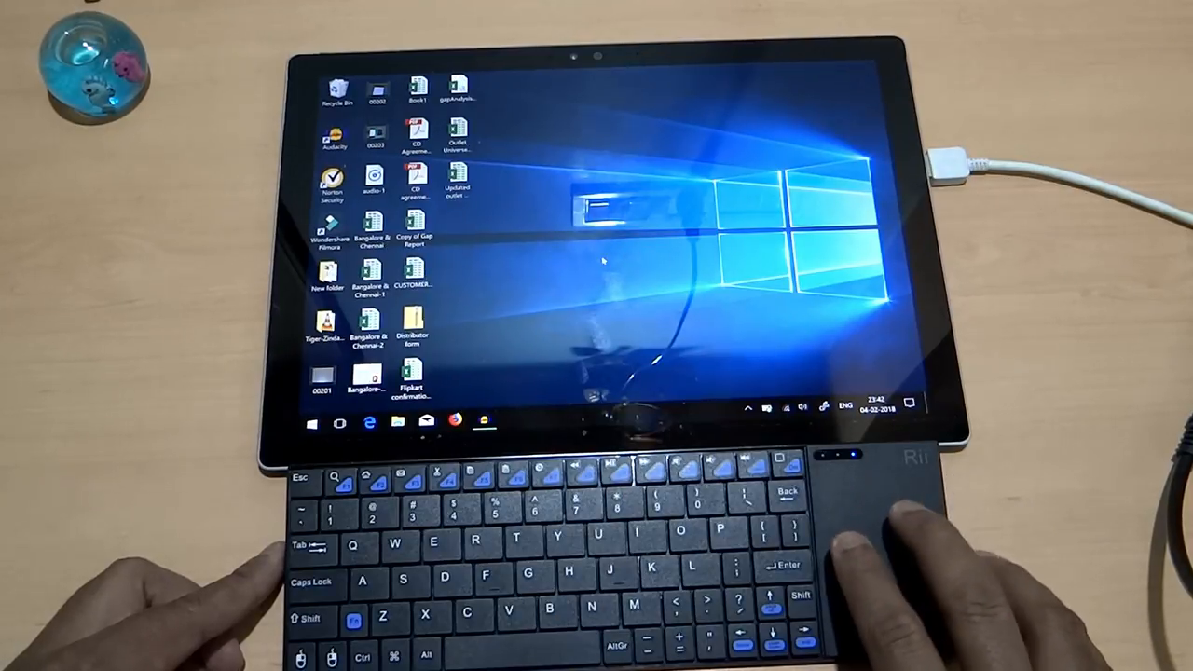
pyautogui.rightClick(550, 289)
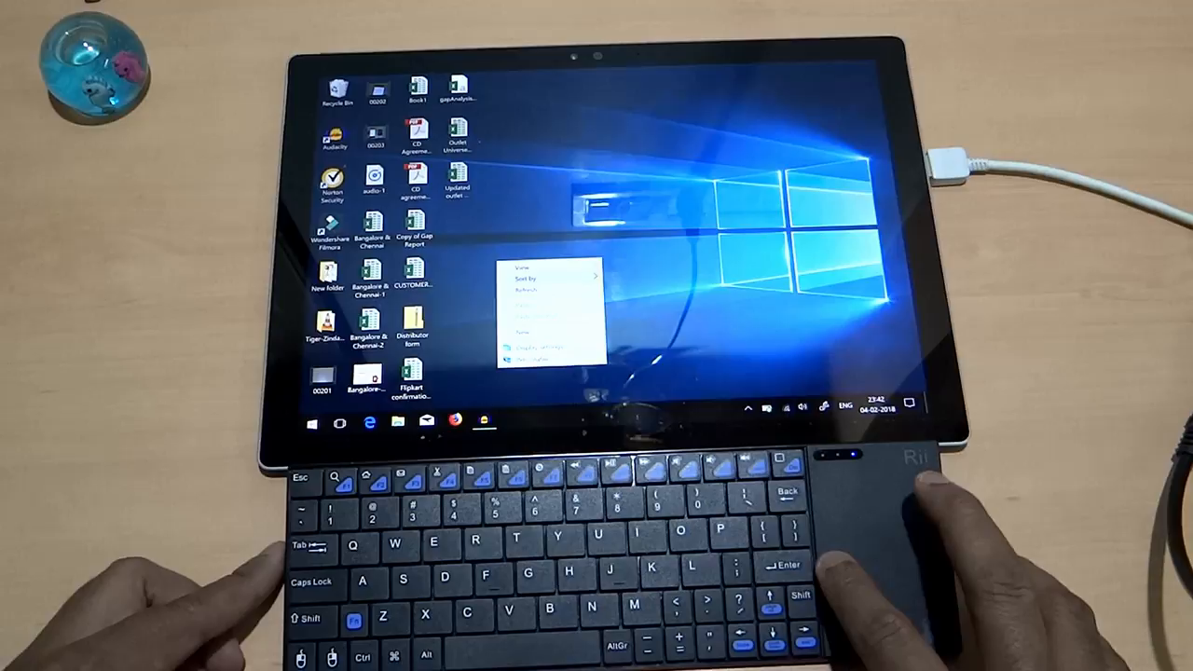
pyautogui.click(580, 289)
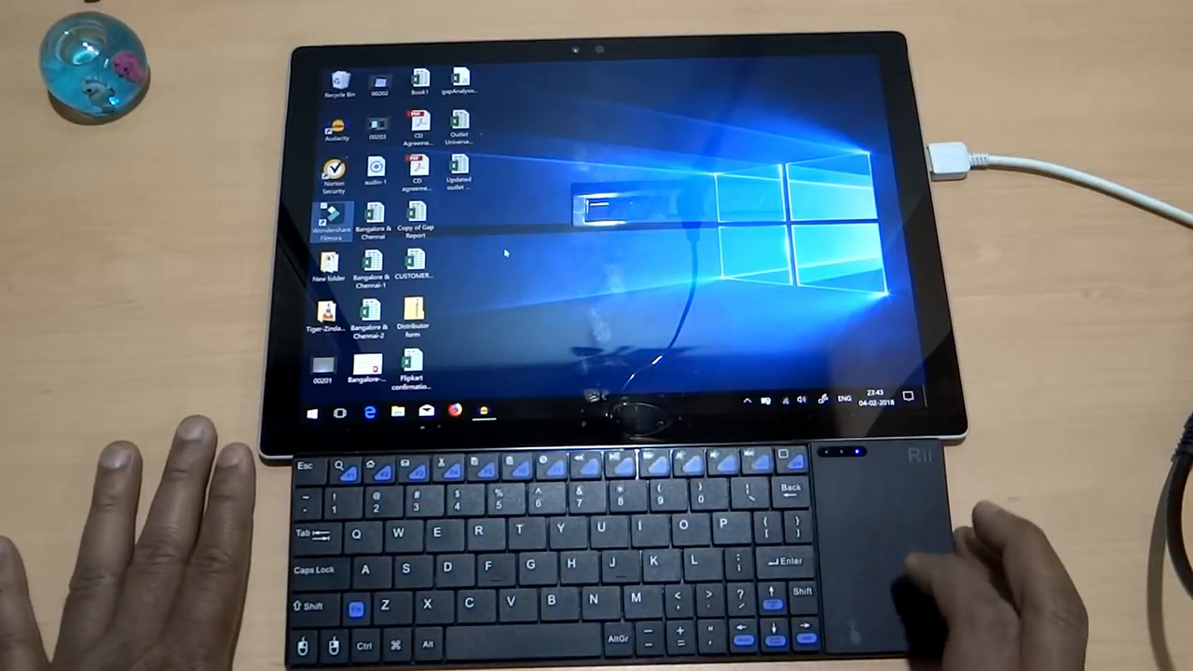
pyautogui.rightClick(415, 257)
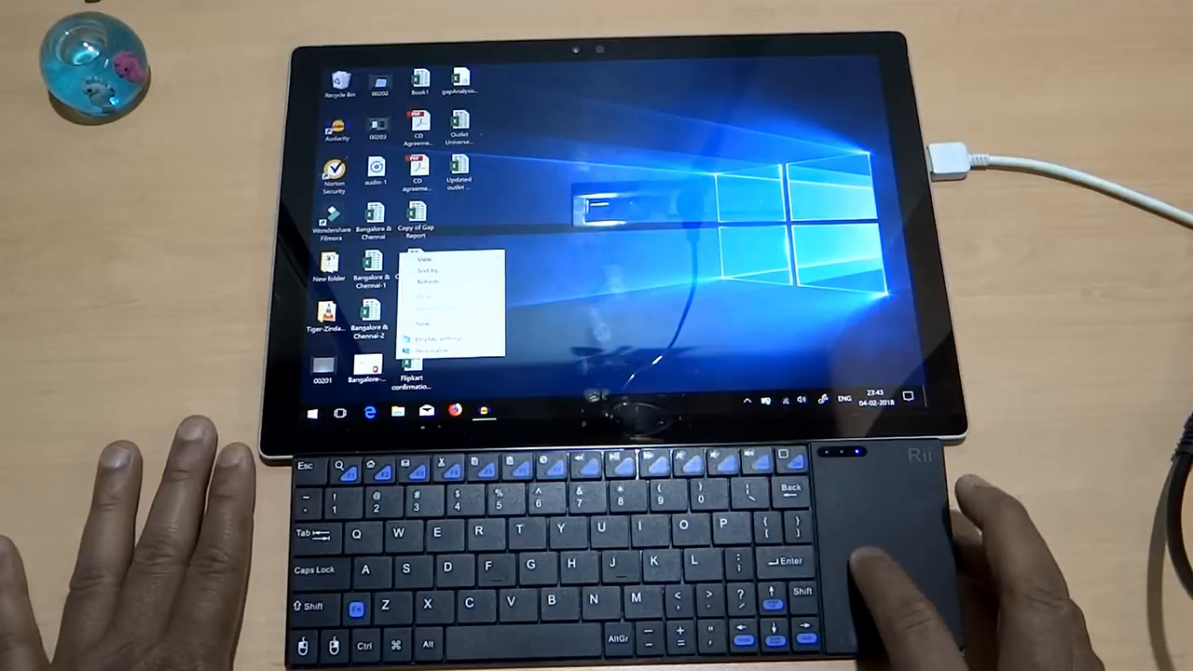
pyautogui.click(423, 324)
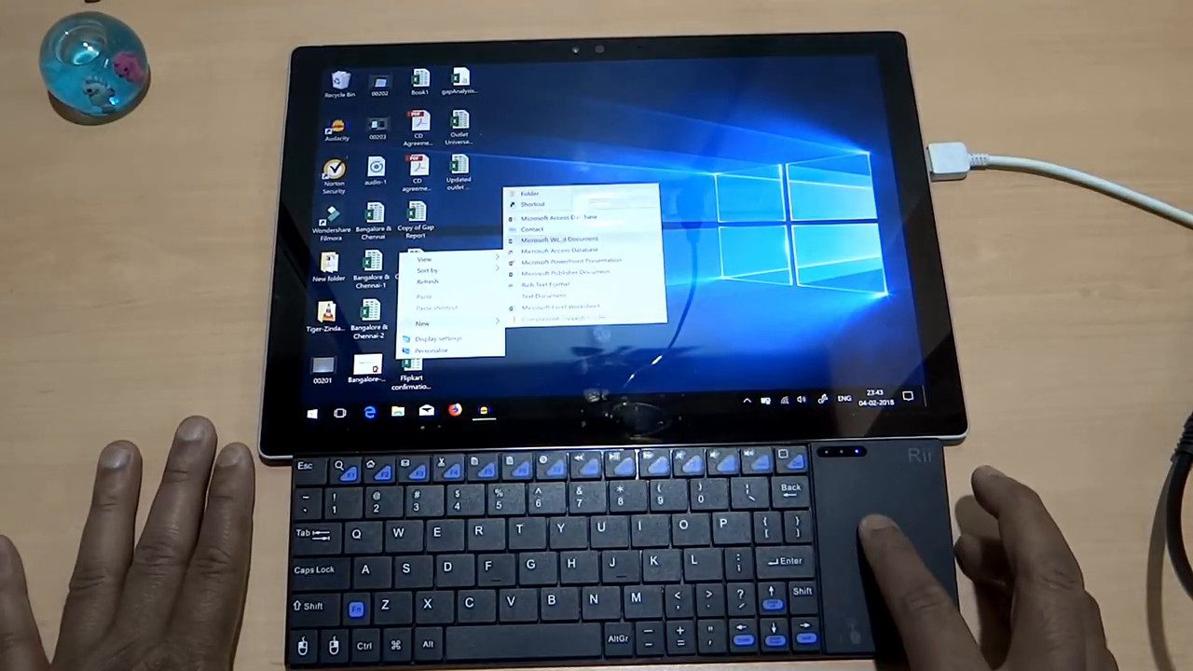
pyautogui.click(560, 239)
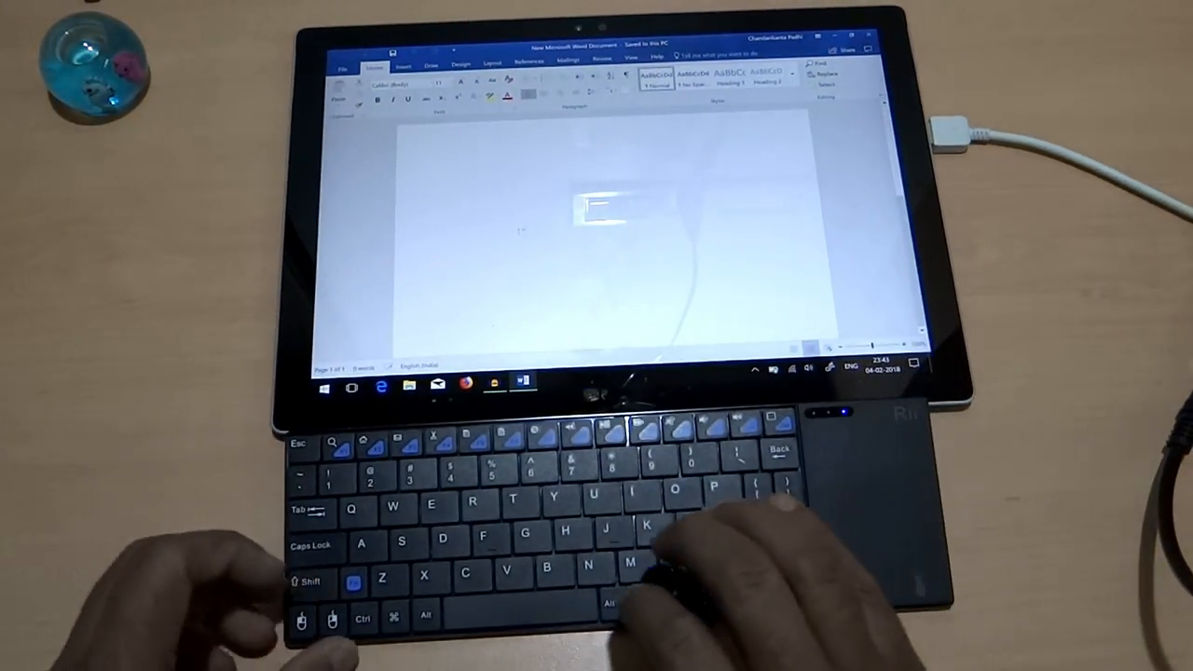
# - Type the test phrase 'Gagdets india' on the document's first line
pyautogui.write('Good')
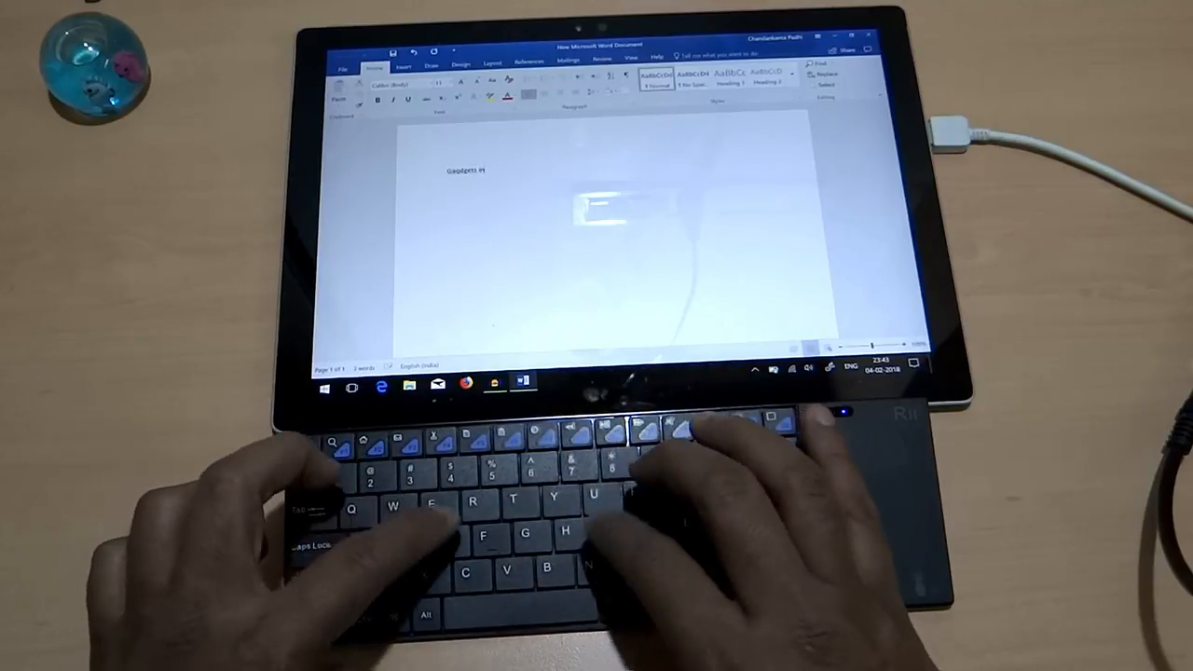
pyautogui.write('india')
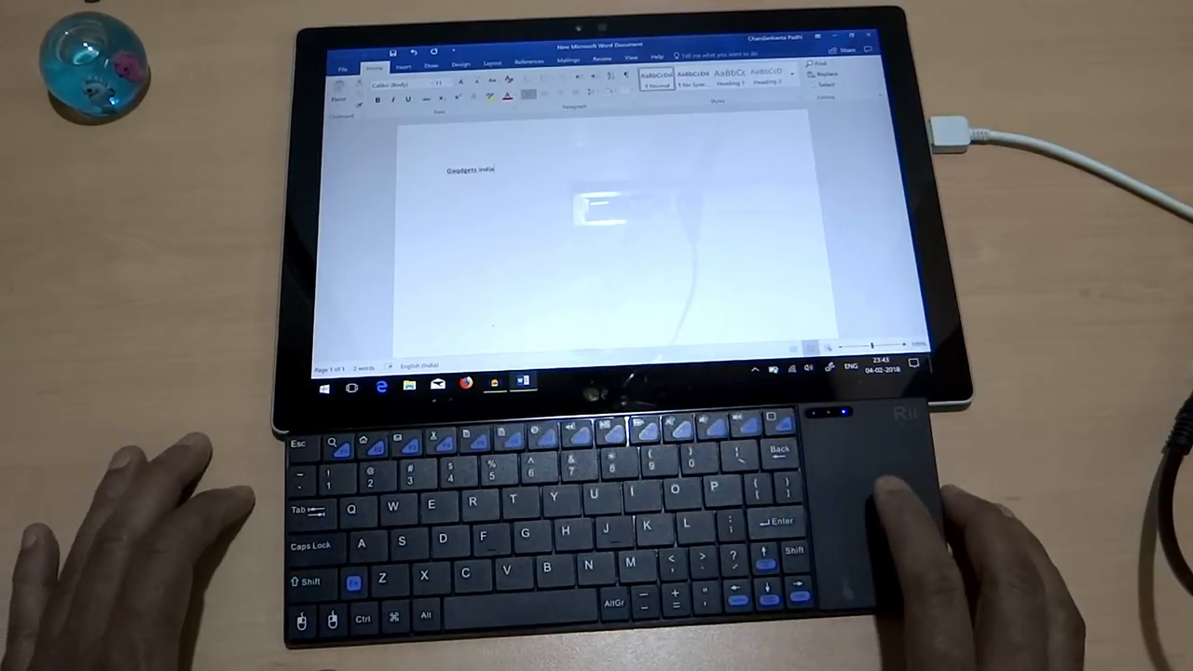